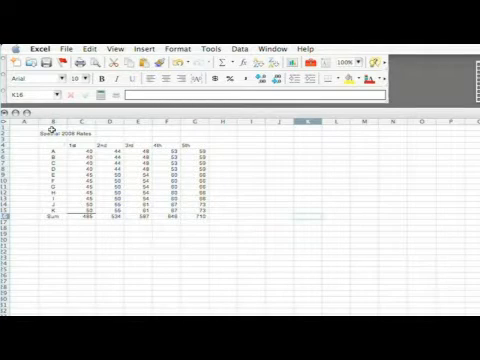
# Step: Freeze rows 1–4 of the Special 2008 Rates sheet by selecting row 5 and applying Freeze Panes
pyautogui.click(60, 128)
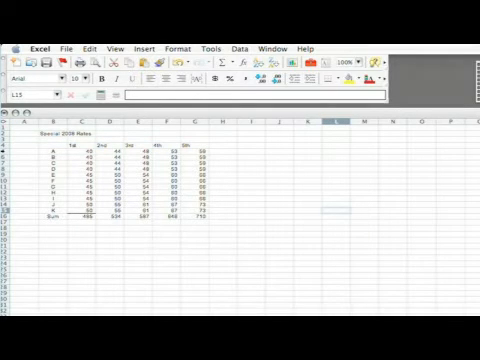
pyautogui.click(64, 147)
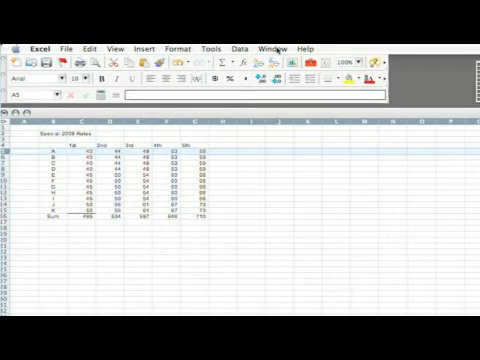
pyautogui.click(272, 47)
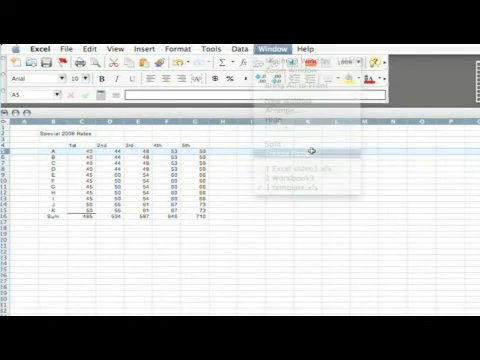
pyautogui.click(318, 237)
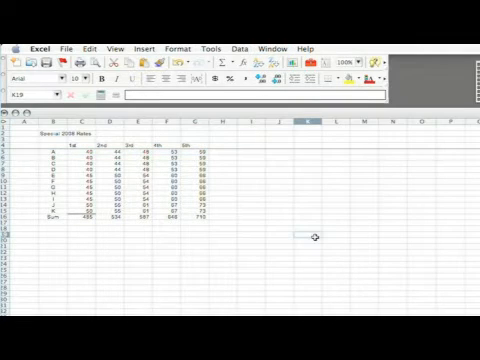
pyautogui.moveTo(78, 262)
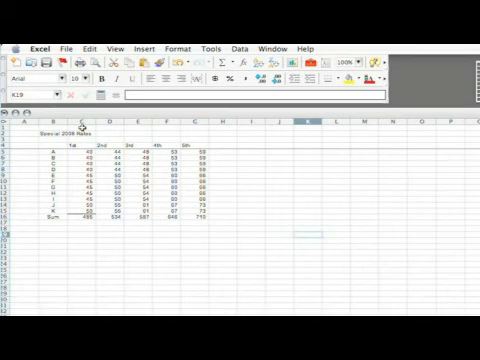
pyautogui.moveTo(275, 131)
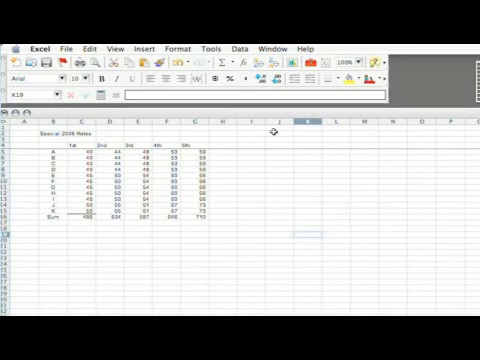